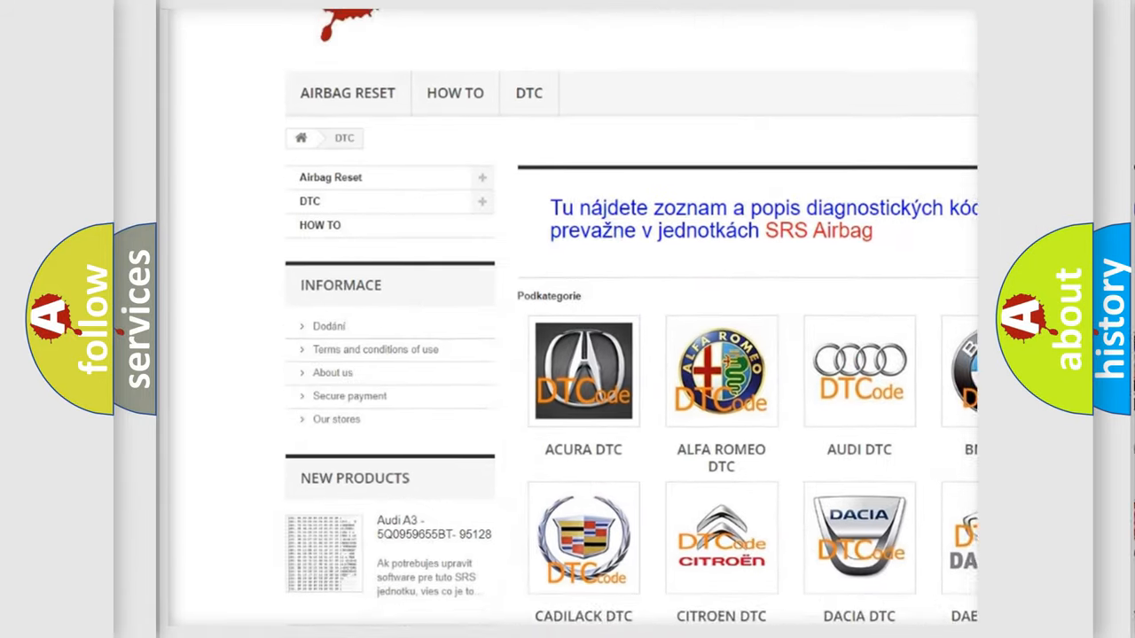
pyautogui.scroll(-3)
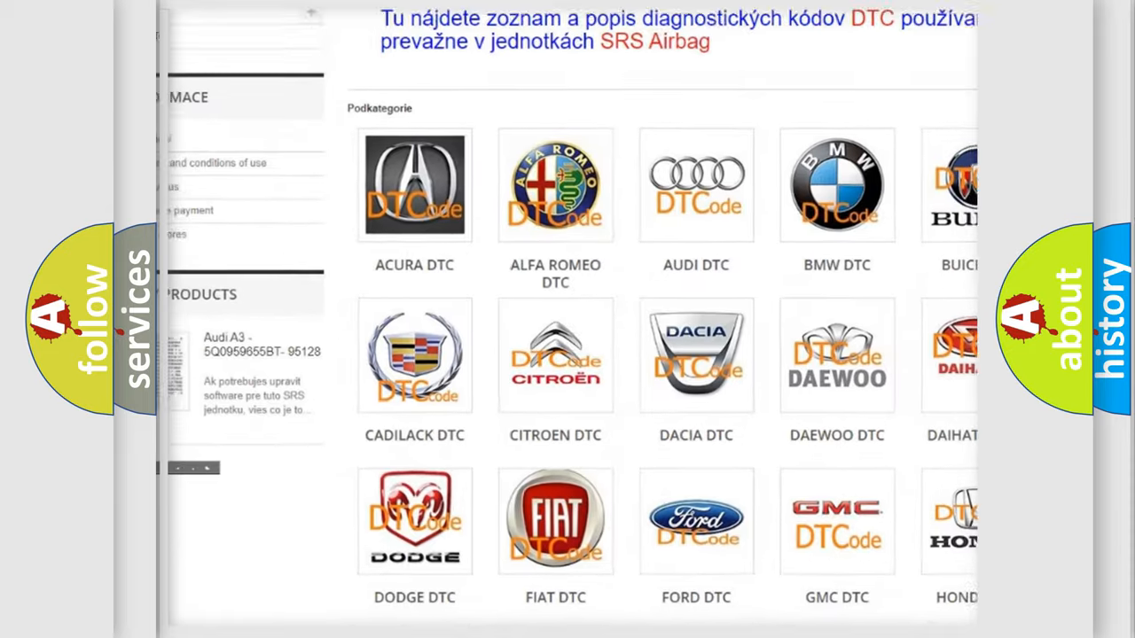
pyautogui.scroll(-3)
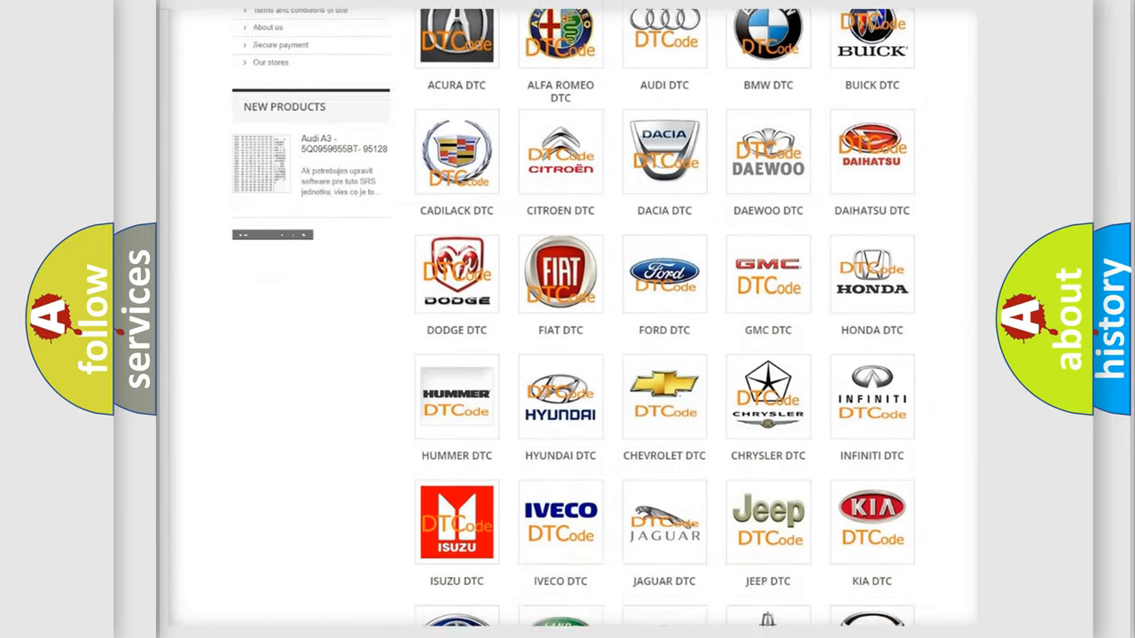
pyautogui.scroll(-3)
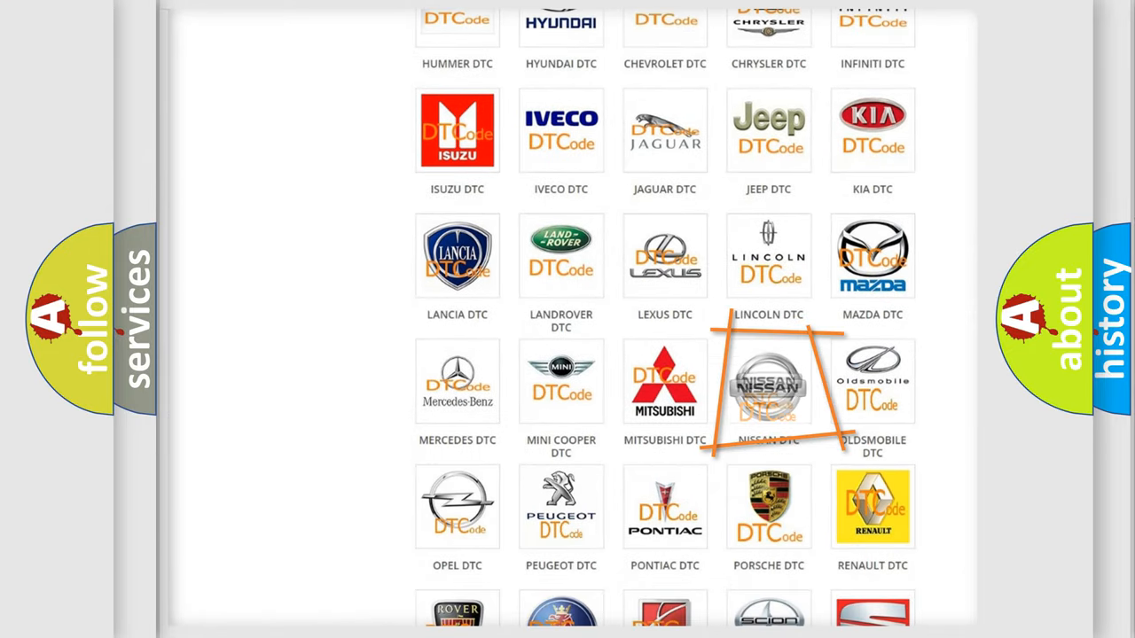